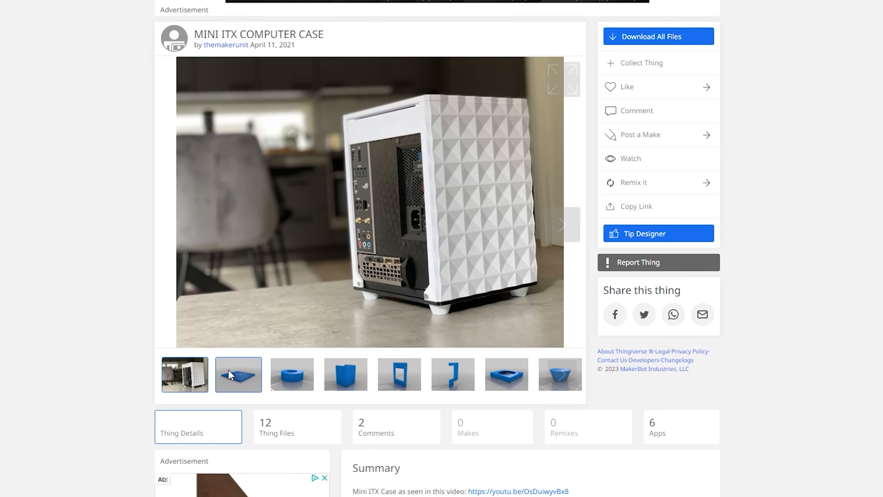
- Browse the case's part renders, showing the flat grid panel and the next image
{"action": "left_click", "coordinate": [239, 376]}
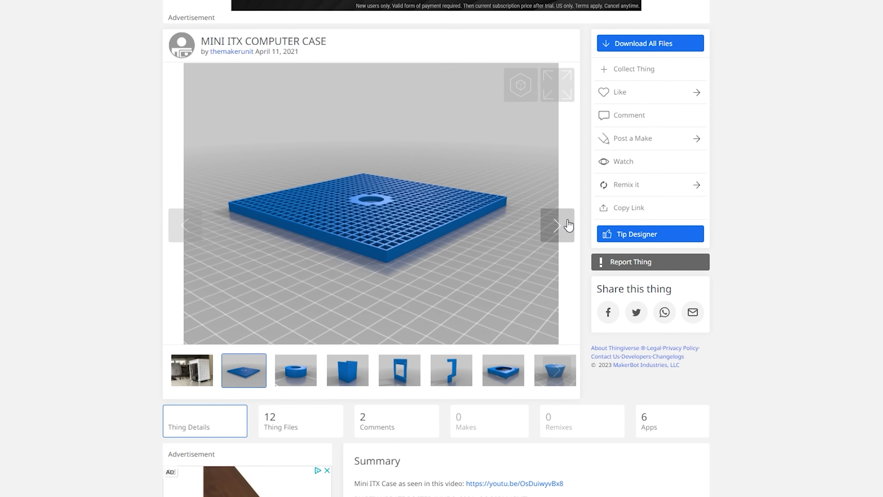
{"action": "left_click", "coordinate": [555, 226]}
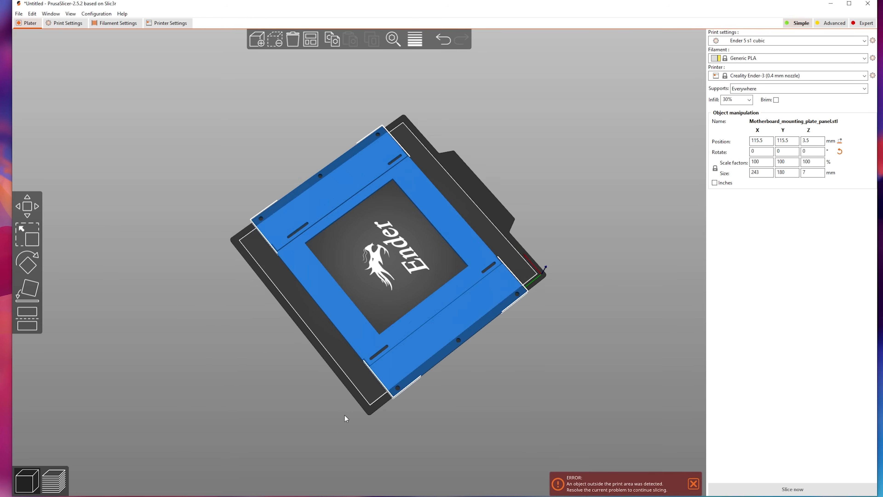
- Orbit the view to inspect the mounting plate overhanging the Ender bed
{"action": "left_click_drag", "start_coordinate": [345, 418], "coordinate": [389, 311]}
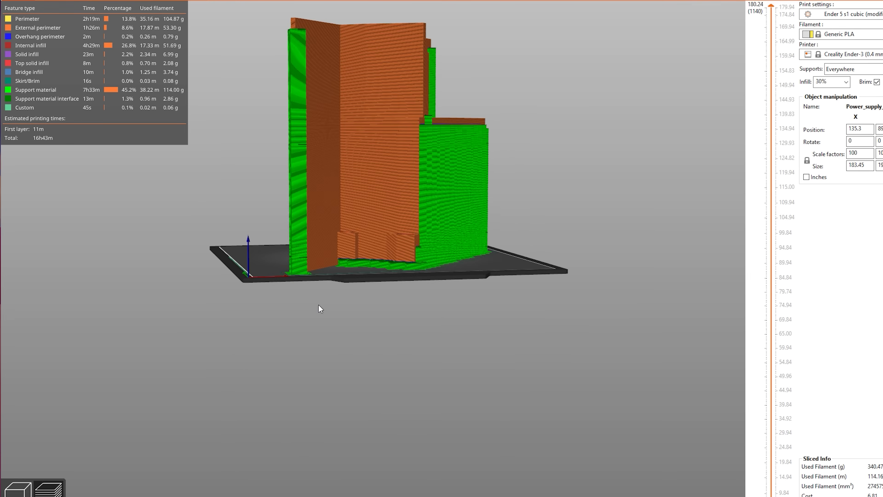
{"action": "left_click_drag", "start_coordinate": [320, 308], "coordinate": [285, 334]}
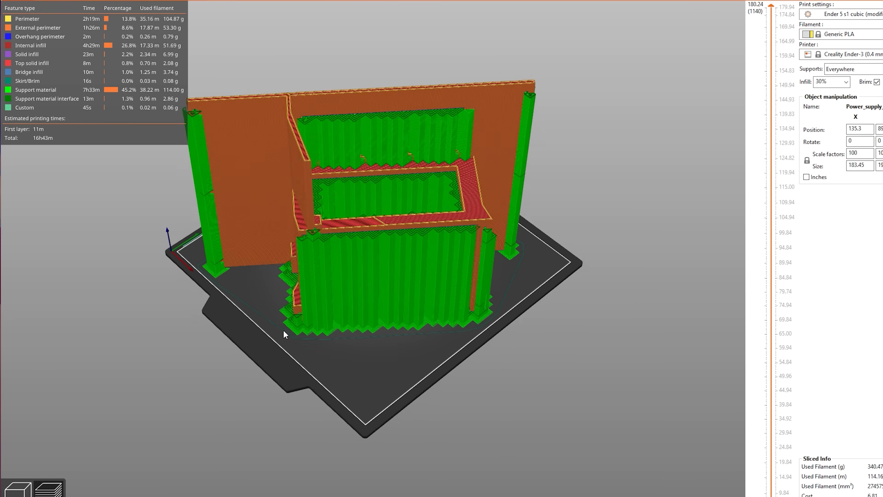
{"action": "left_click_drag", "start_coordinate": [284, 334], "coordinate": [494, 328]}
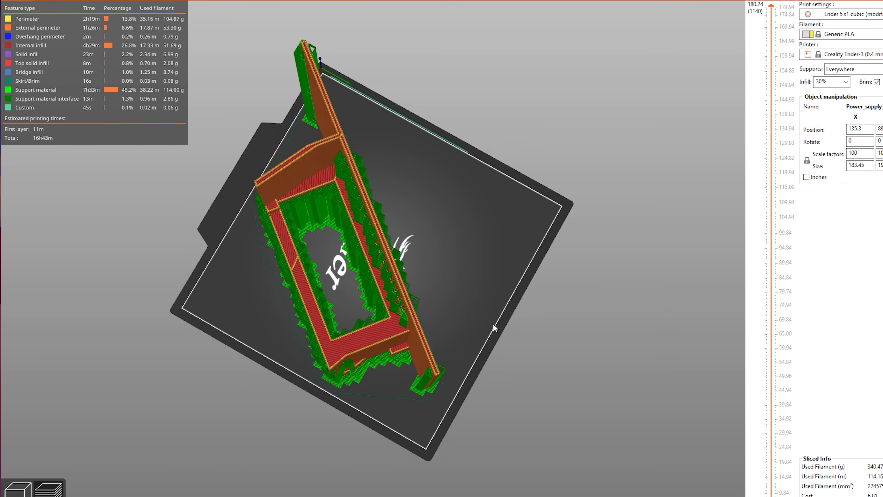